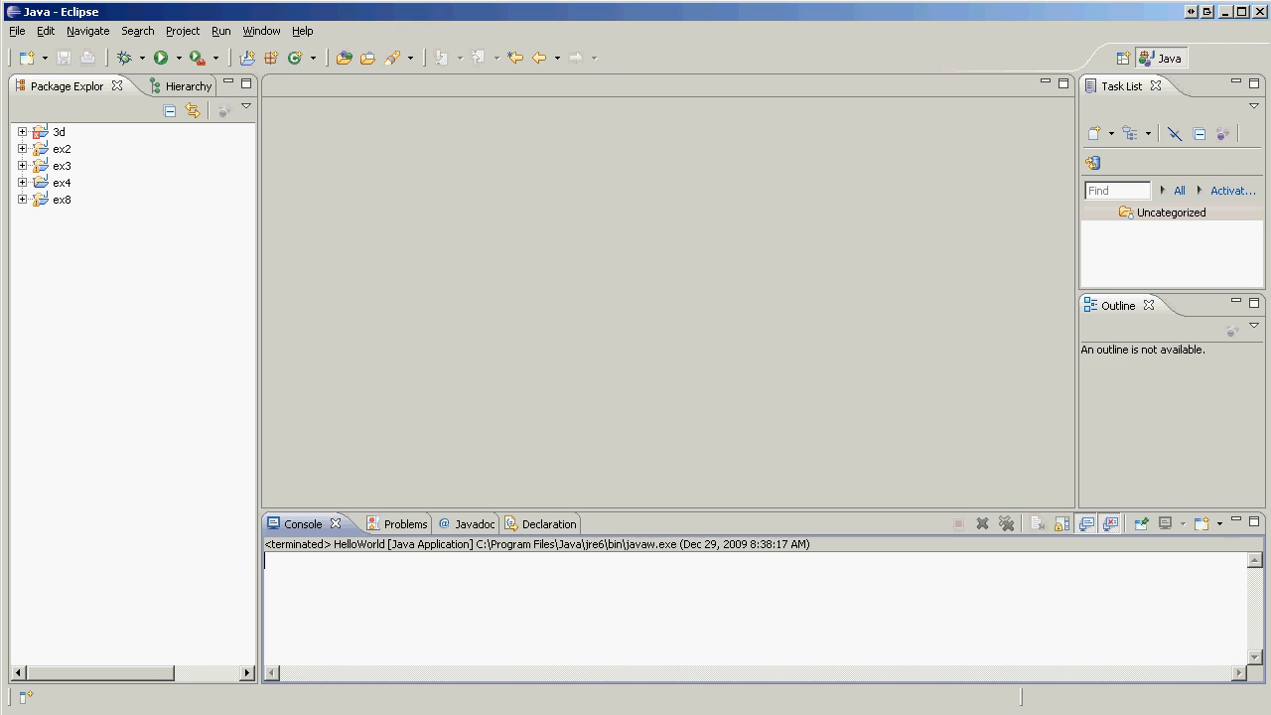
{"action": "mouse_move", "coordinate": [210, 56]}
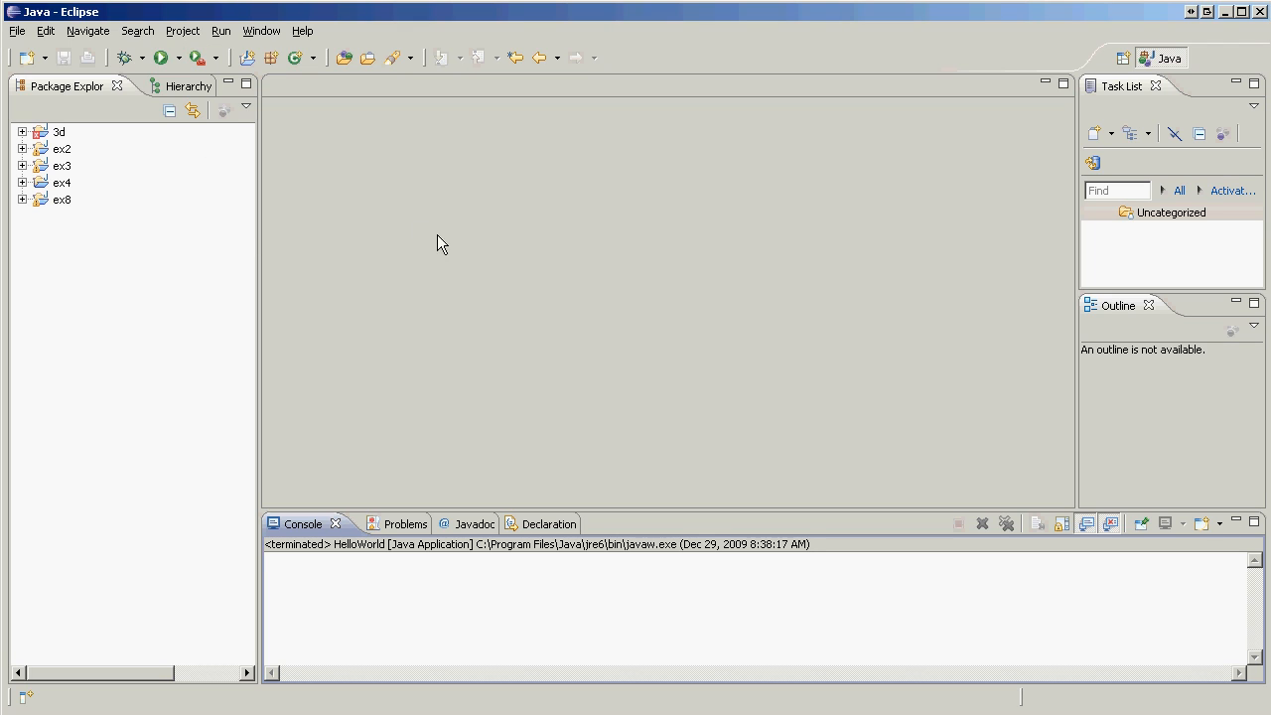
{"action": "mouse_move", "coordinate": [445, 195]}
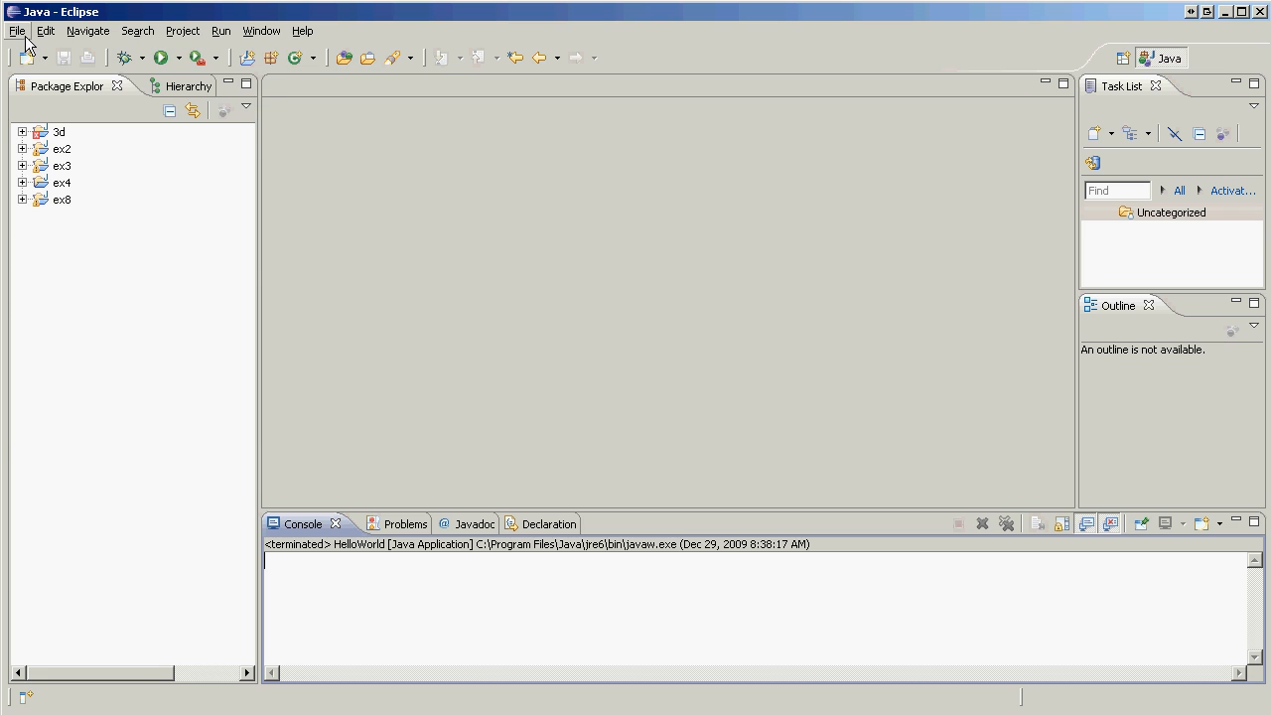
Step: Create a Java project named 'Youtube' and expand it to show src and the JRE System Library
{"action": "left_click", "coordinate": [16, 32]}
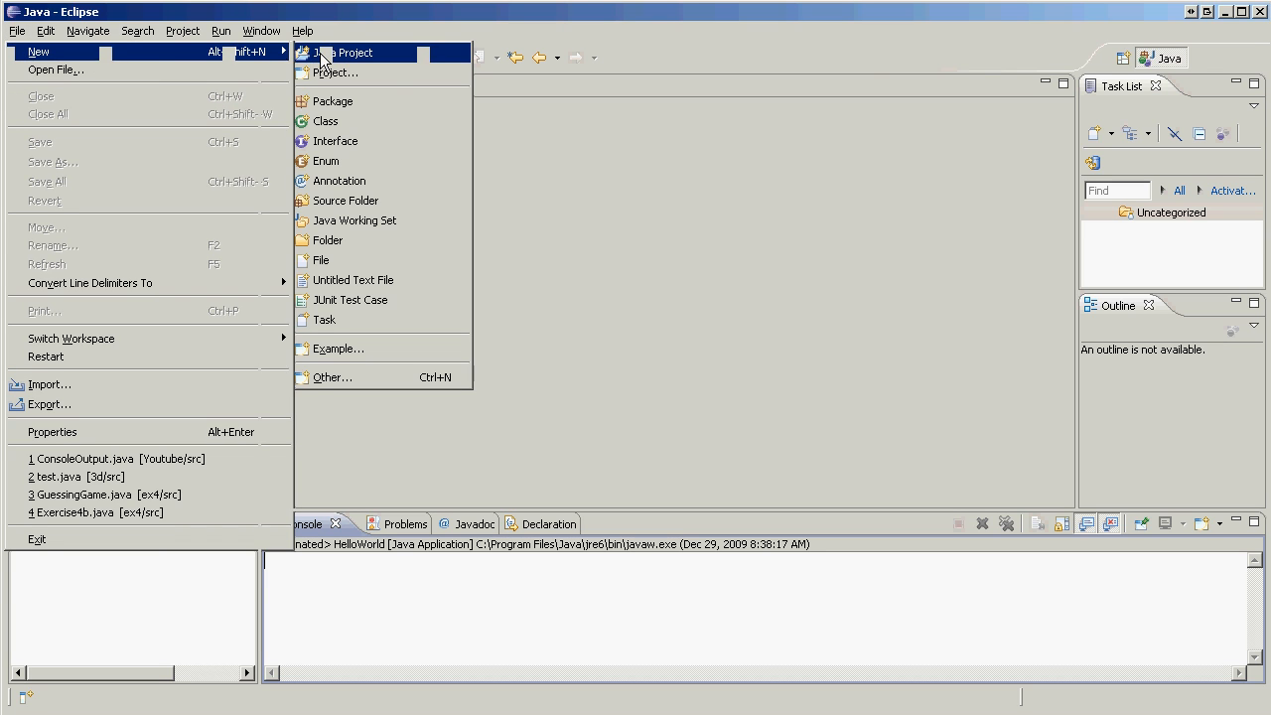
{"action": "left_click", "coordinate": [348, 52]}
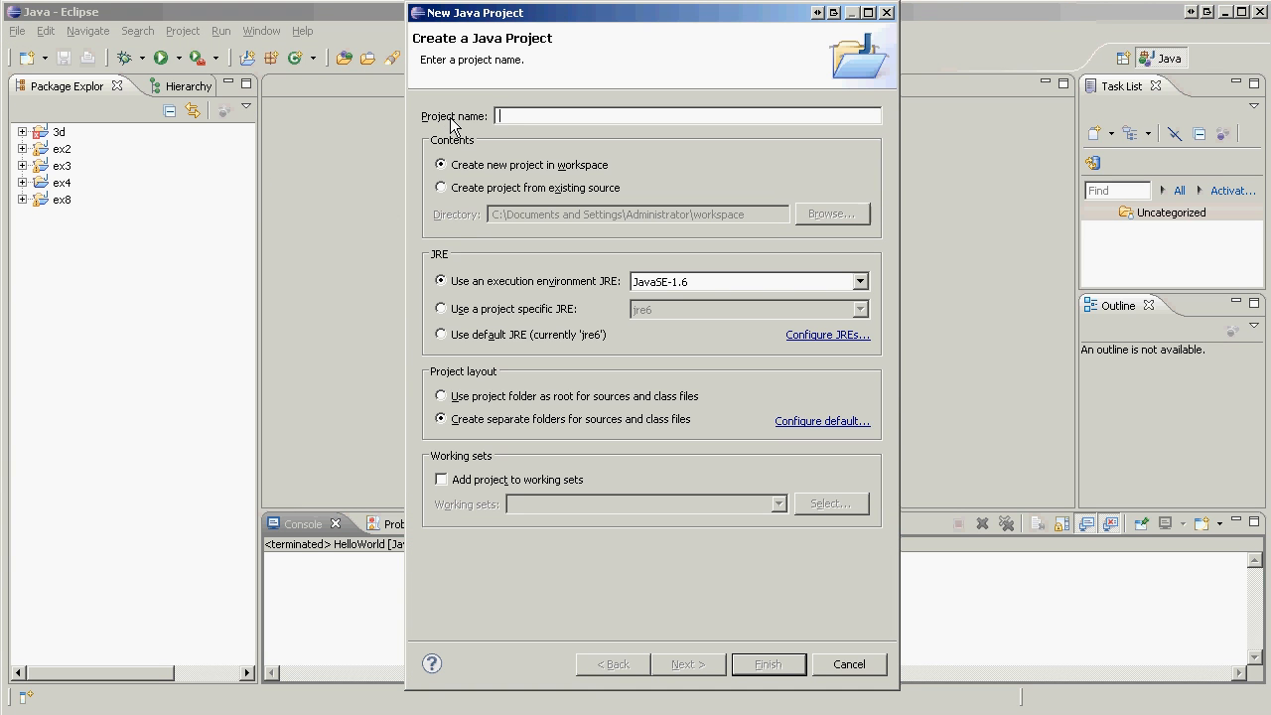
{"action": "type", "text": "Youtube"}
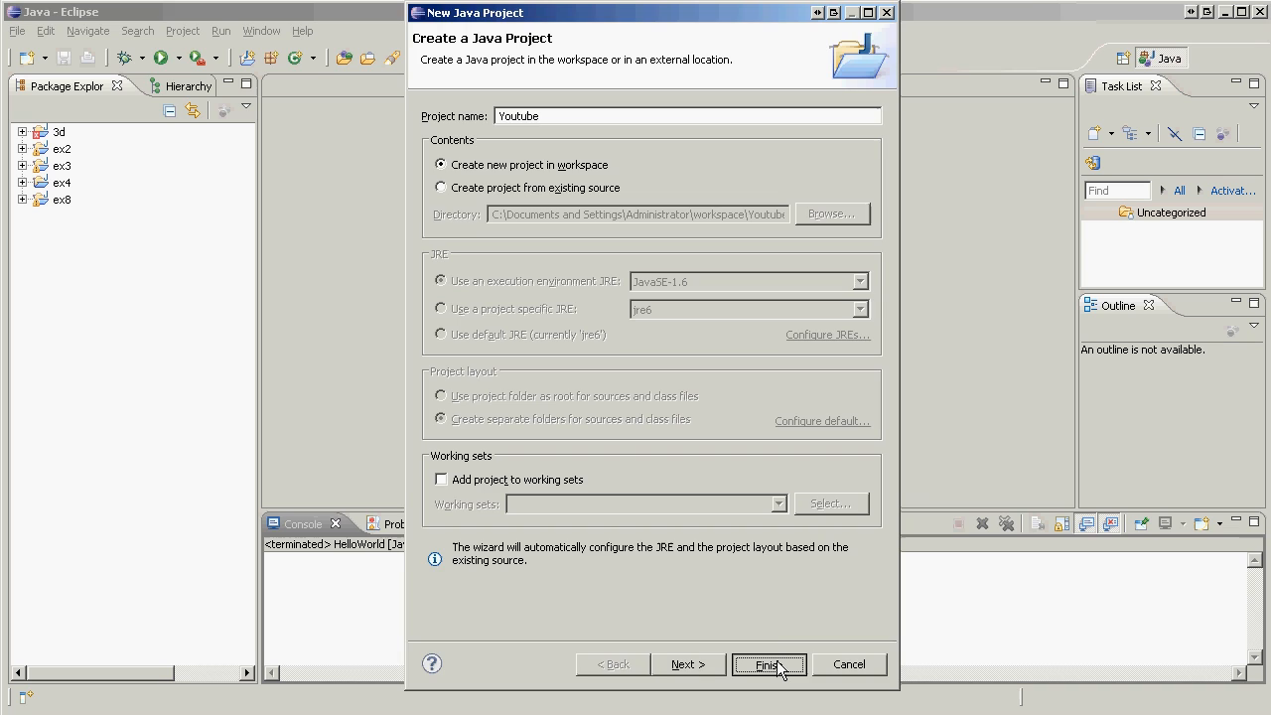
{"action": "left_click", "coordinate": [769, 663]}
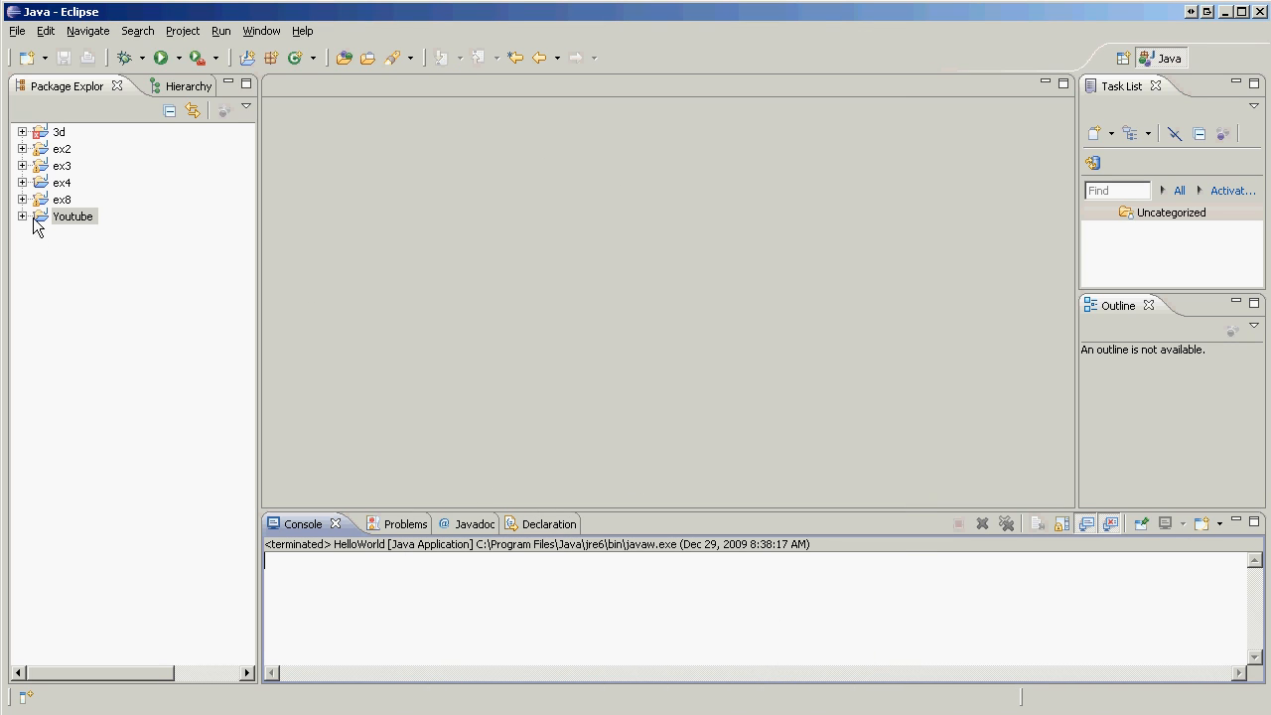
{"action": "left_click", "coordinate": [71, 217]}
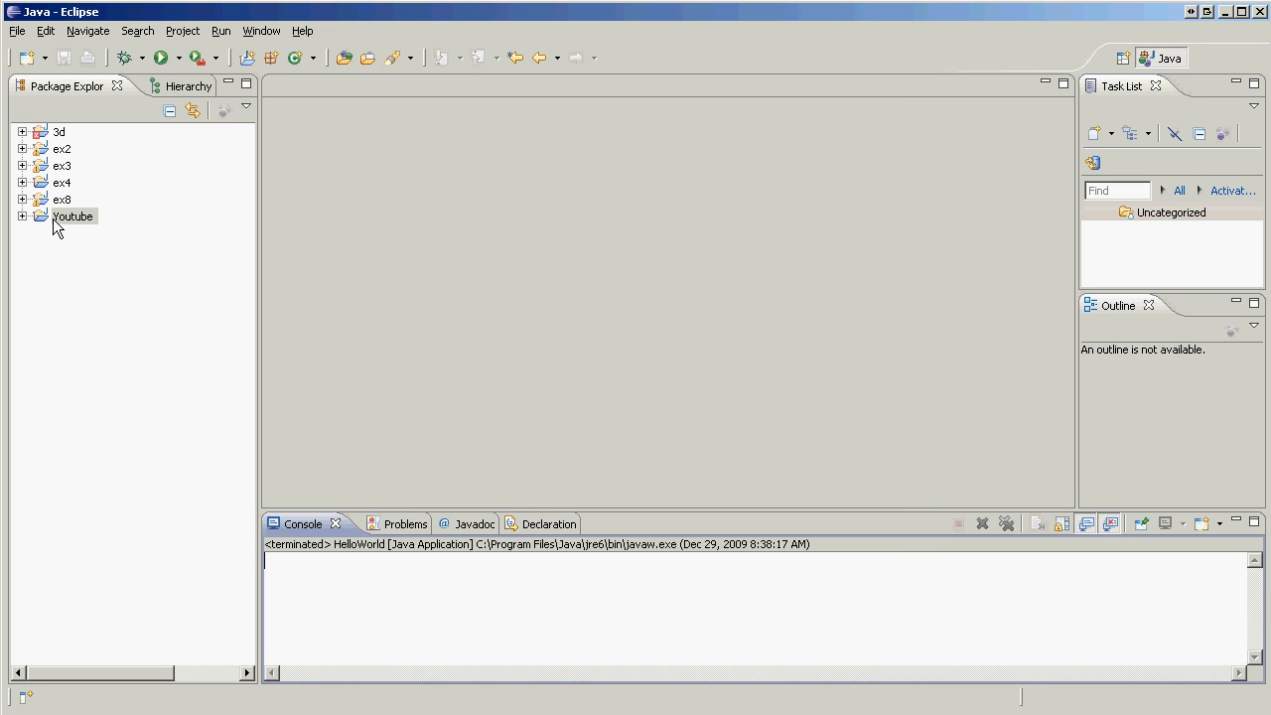
{"action": "left_click", "coordinate": [22, 214]}
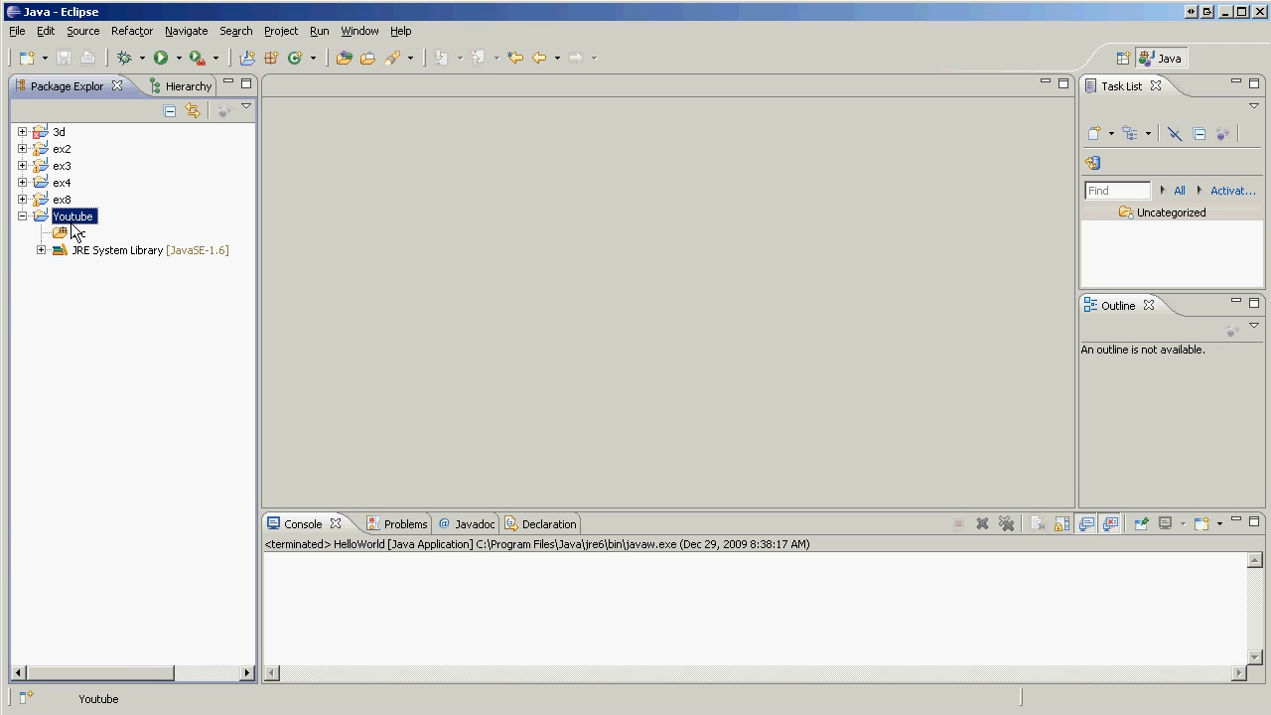
Step: Add a public class 'HelloWorld' with a main method stub to the Youtube project
{"action": "right_click", "coordinate": [71, 214]}
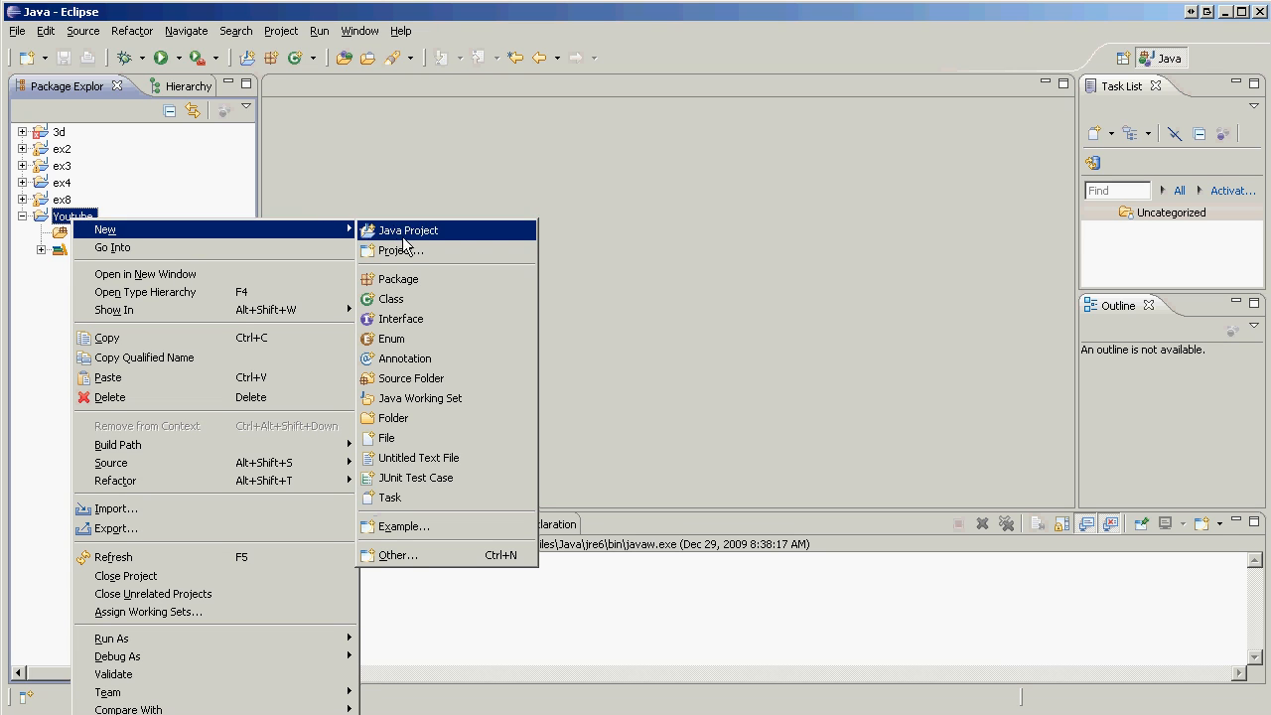
{"action": "left_click", "coordinate": [389, 298]}
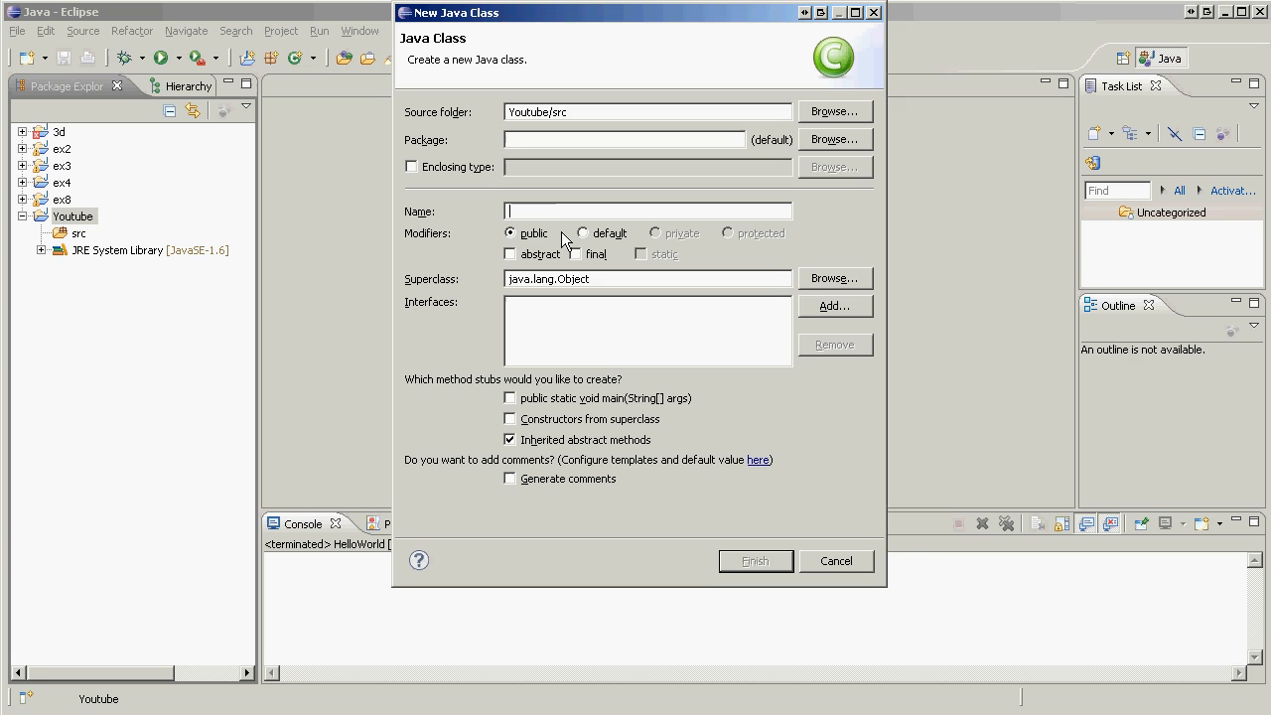
{"action": "type", "text": "G"}
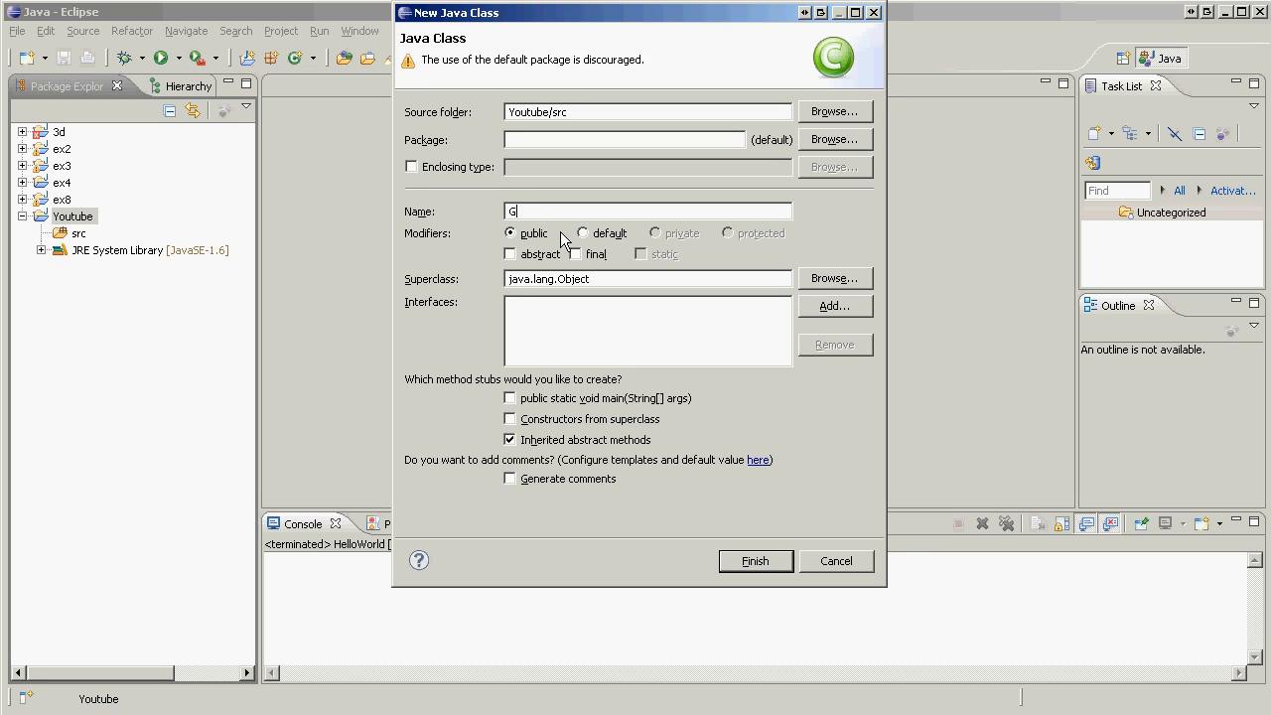
{"action": "type", "text": "elloWorld"}
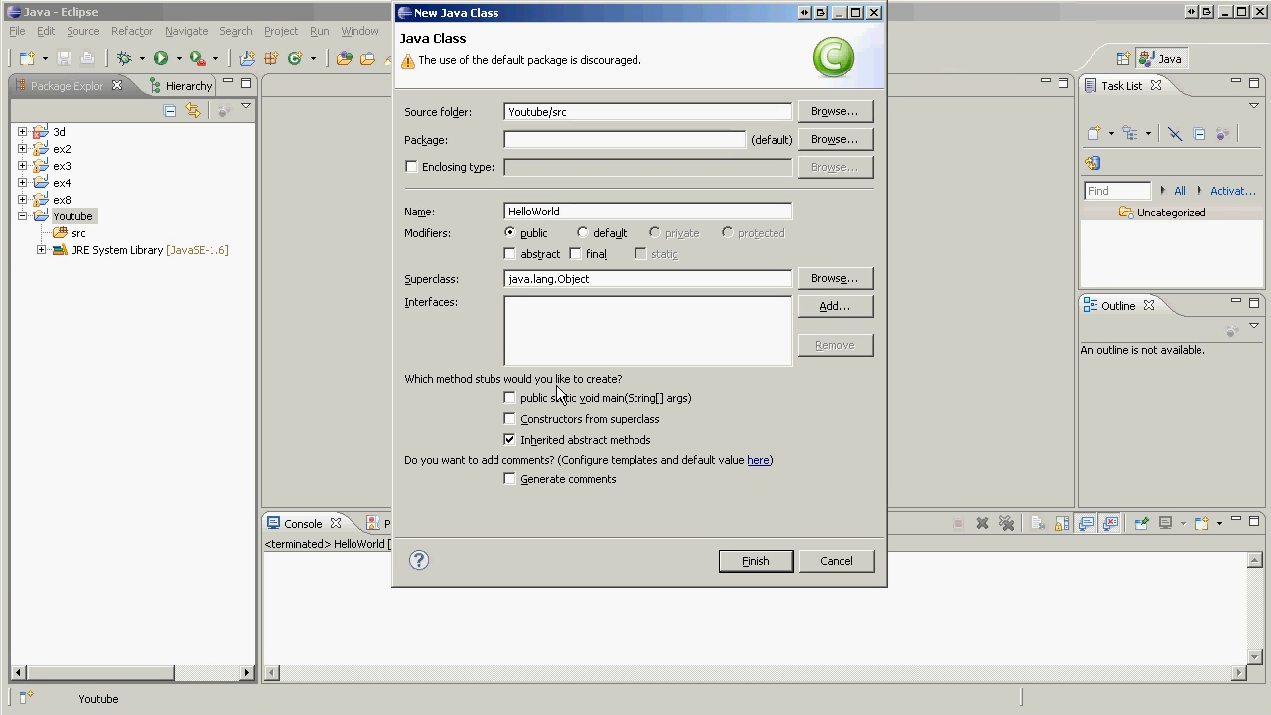
{"action": "left_click", "coordinate": [508, 397]}
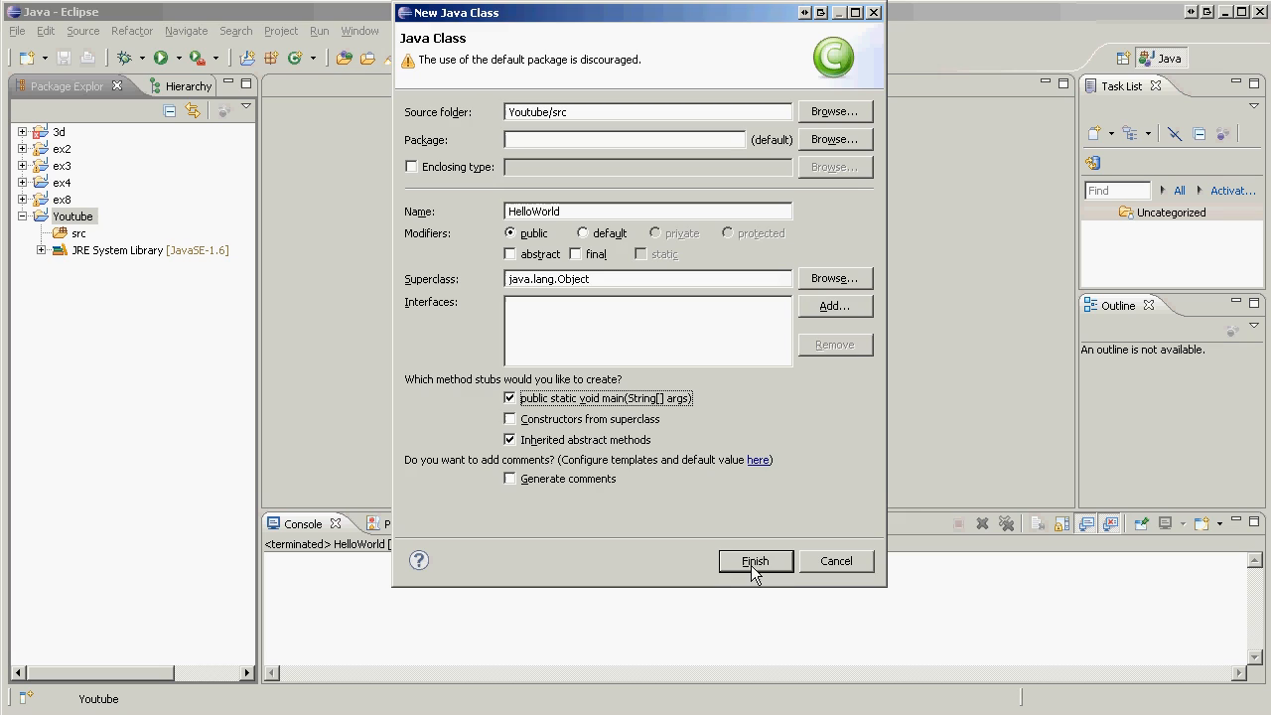
{"action": "left_click", "coordinate": [755, 560]}
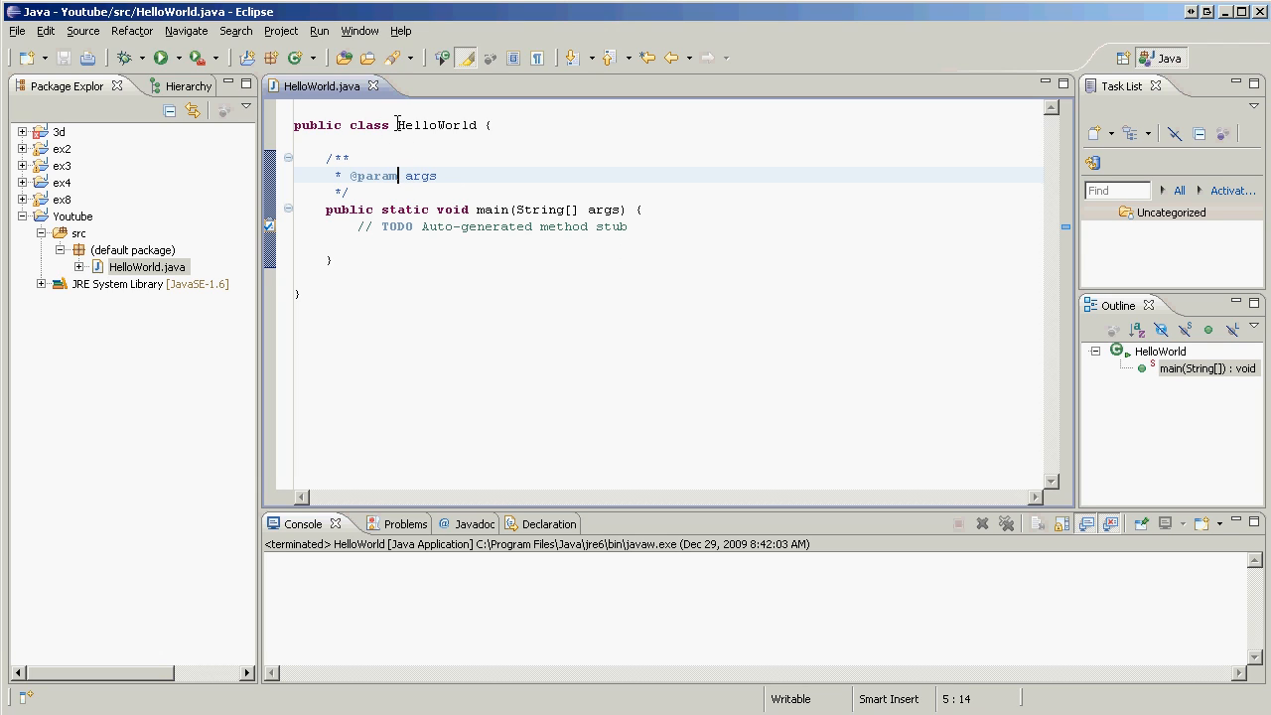
Step: Remove the auto-generated TODO comment from HelloWorld's main method
{"action": "double_click", "coordinate": [437, 123]}
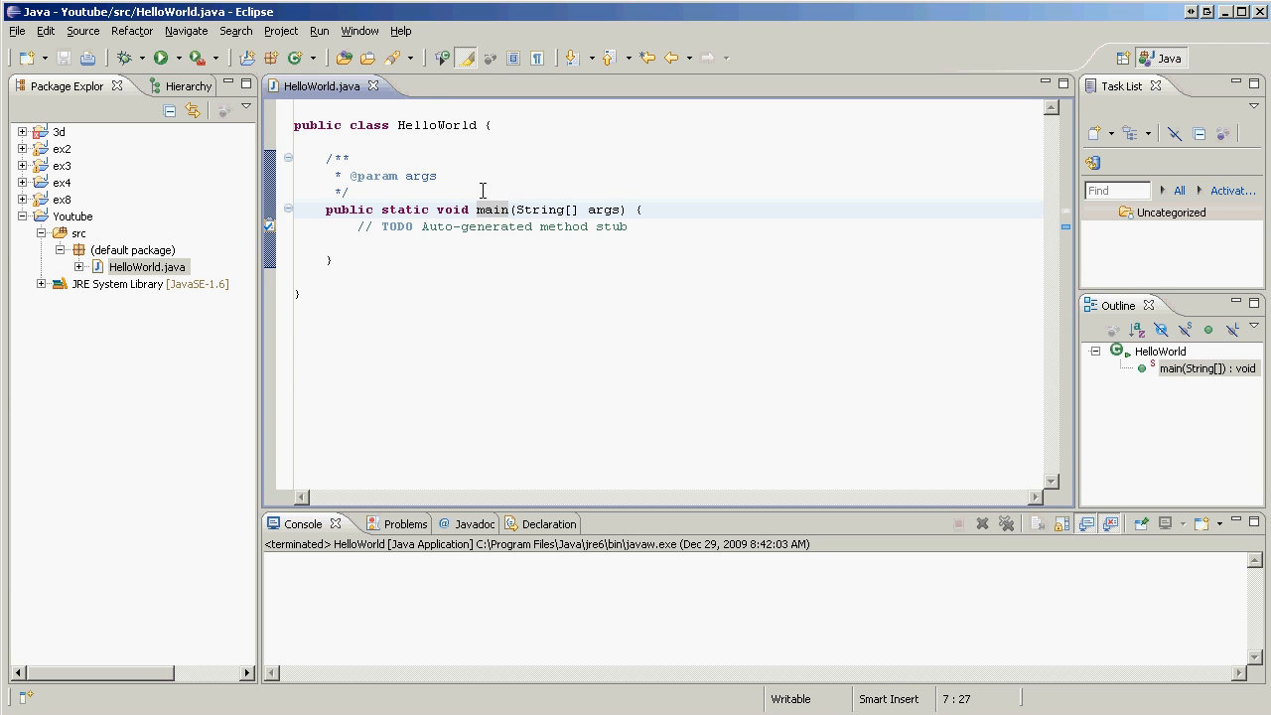
{"action": "mouse_move", "coordinate": [493, 211]}
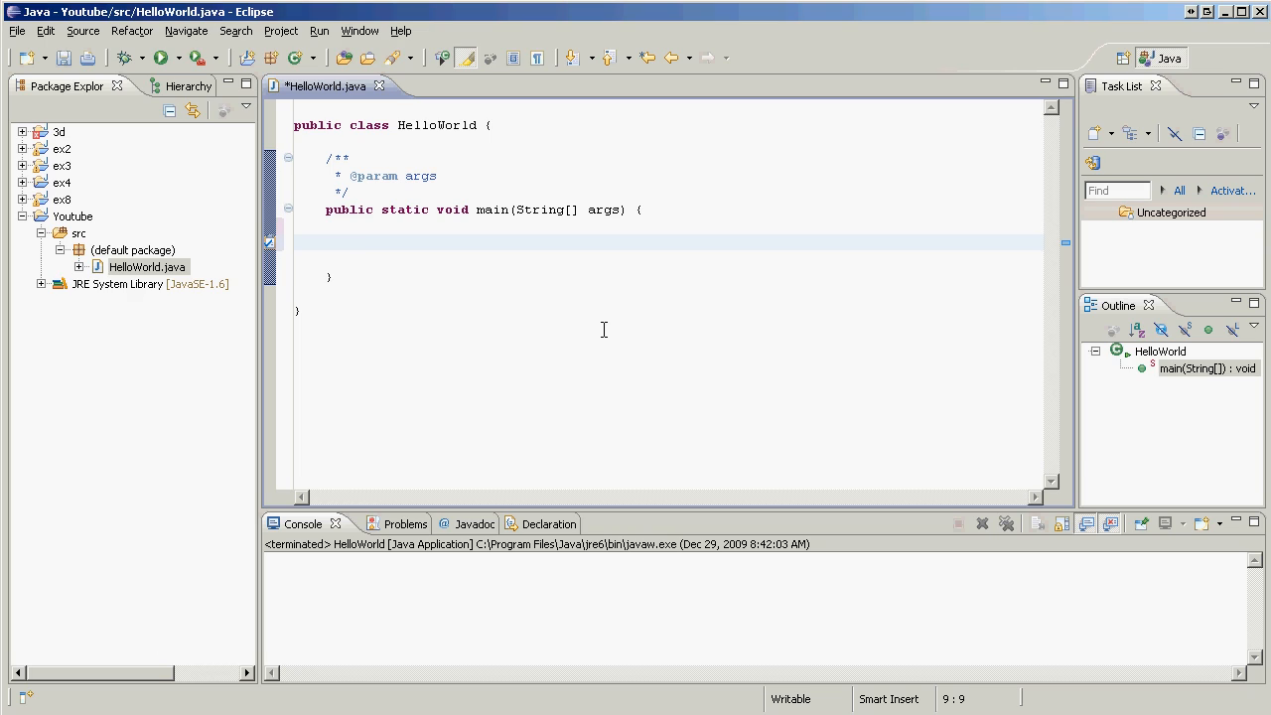
Step: Write System.out.println("Hello World!"); inside the main method using content assist
{"action": "left_click", "coordinate": [357, 243]}
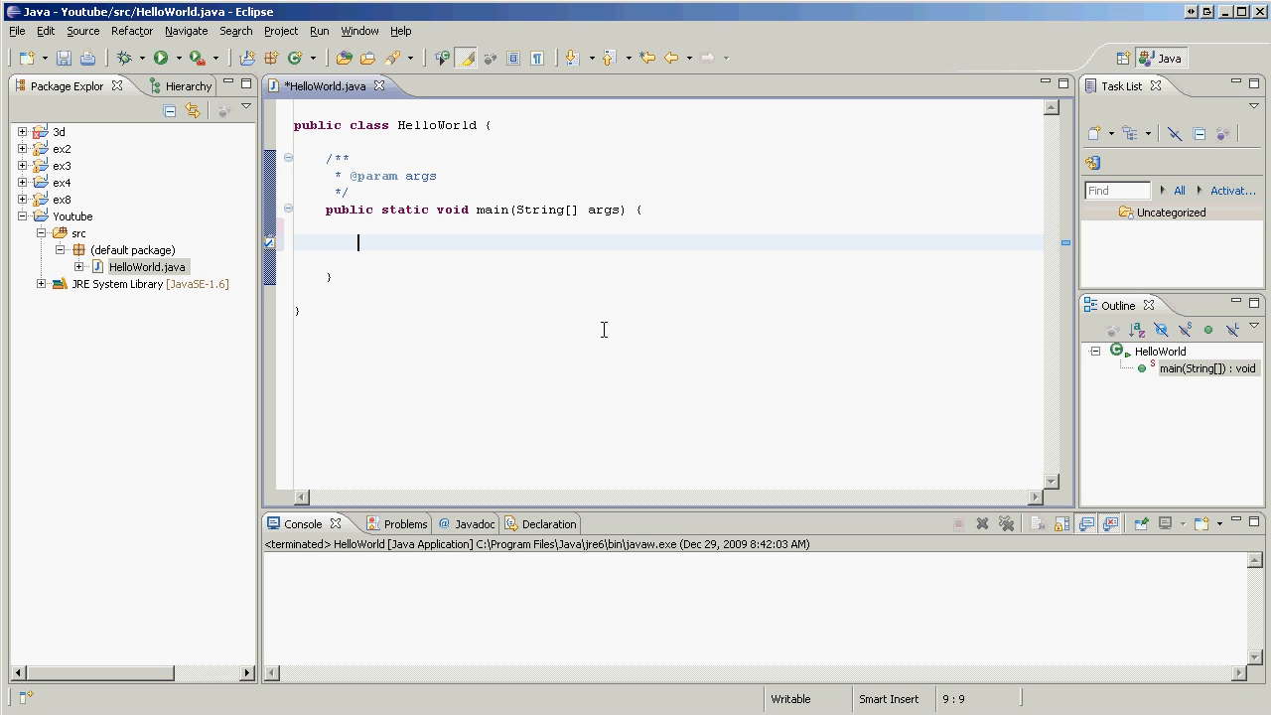
{"action": "type", "text": "Sys"}
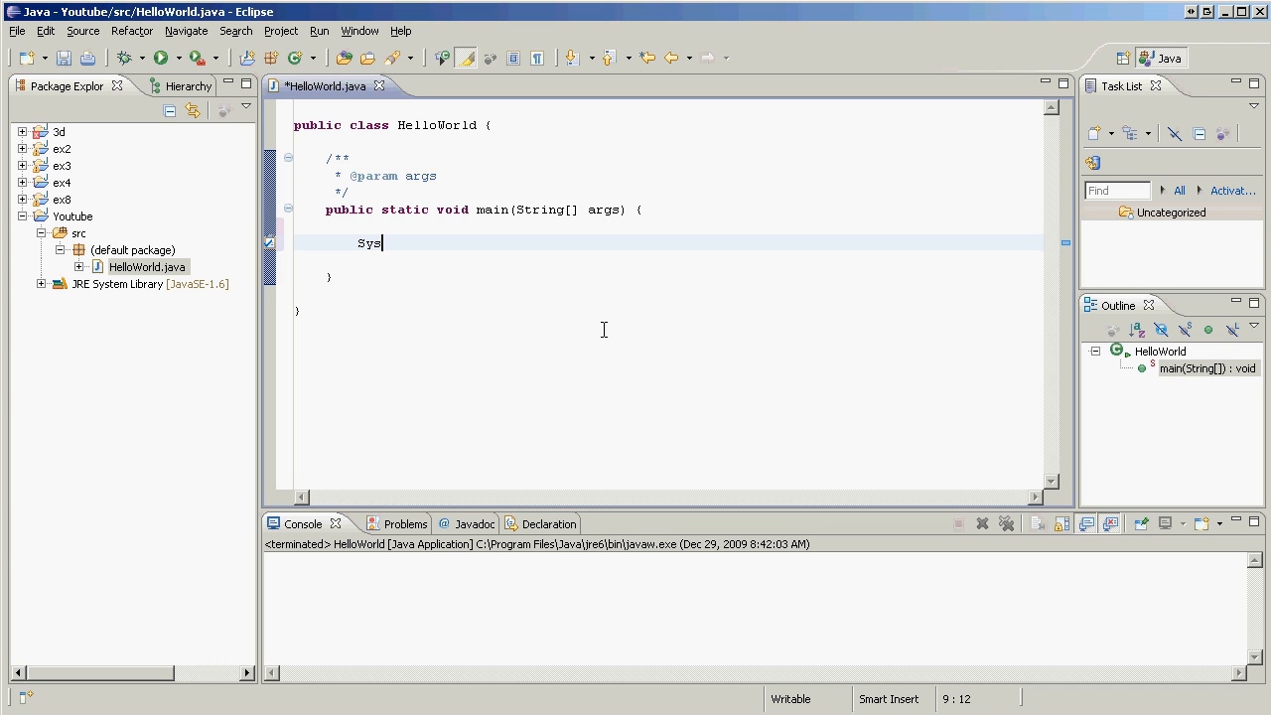
{"action": "type", "text": "tem."}
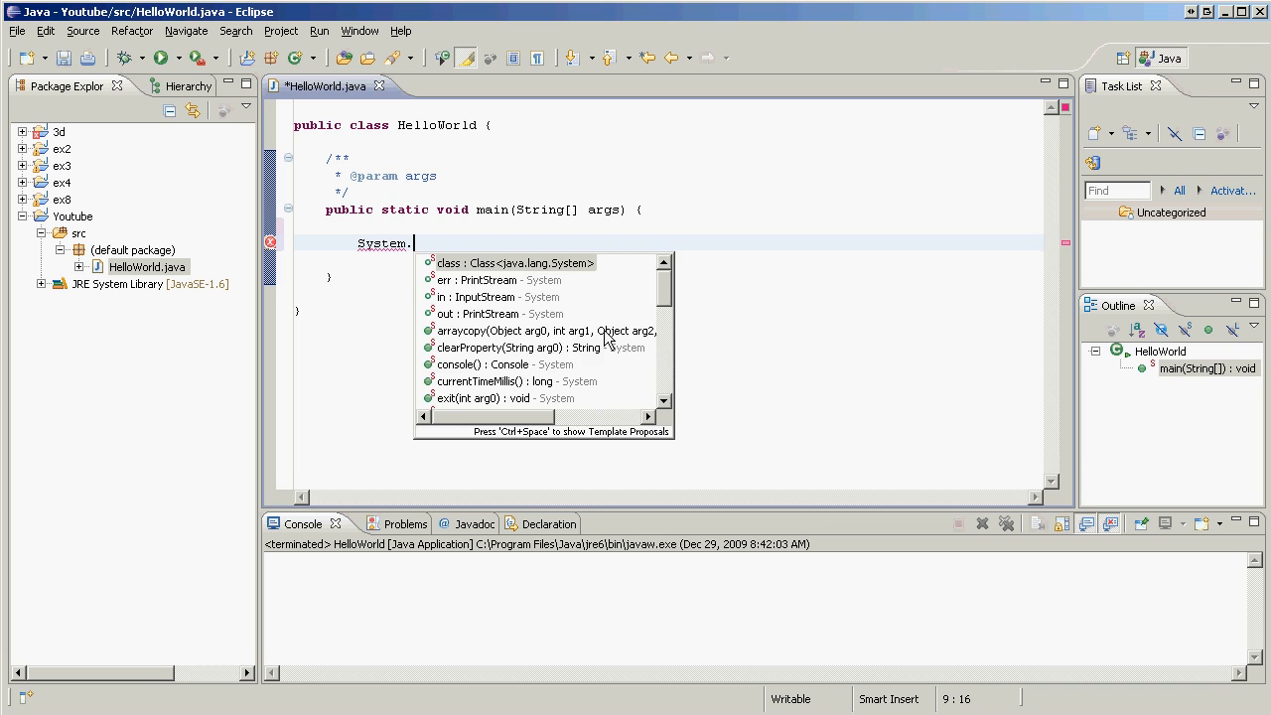
{"action": "type", "text": "out"}
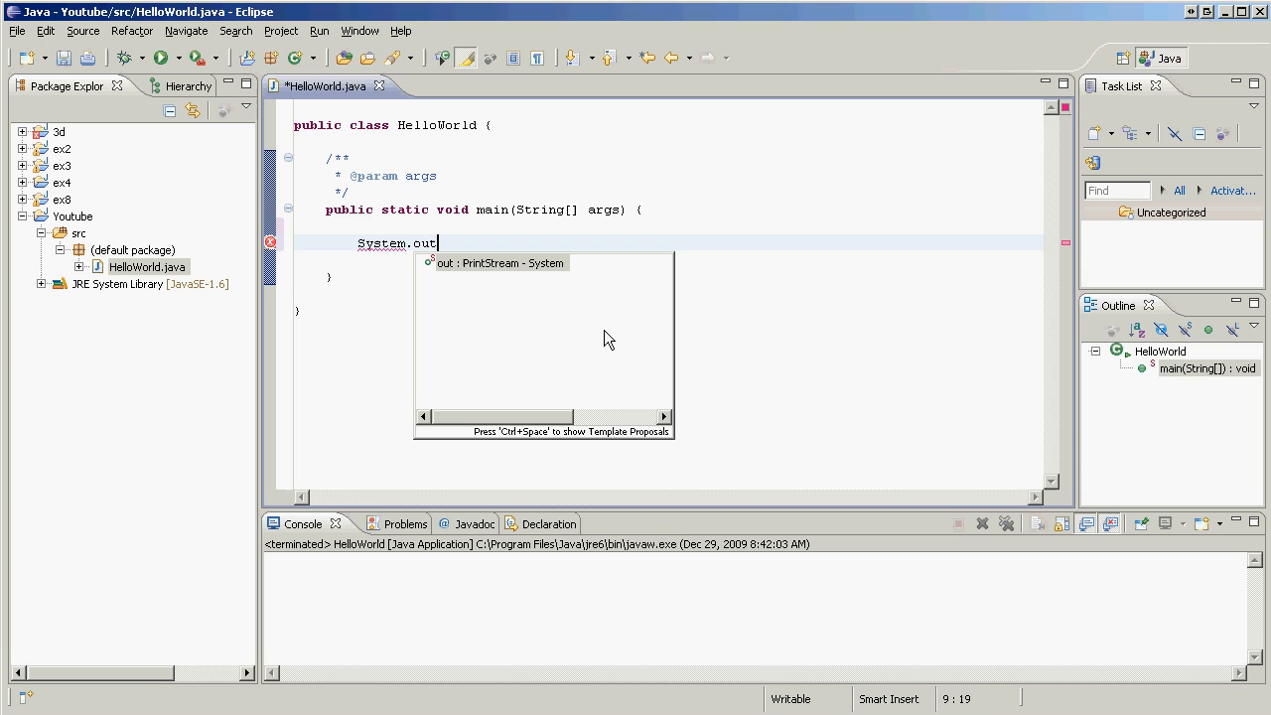
{"action": "type", "text": ".println"}
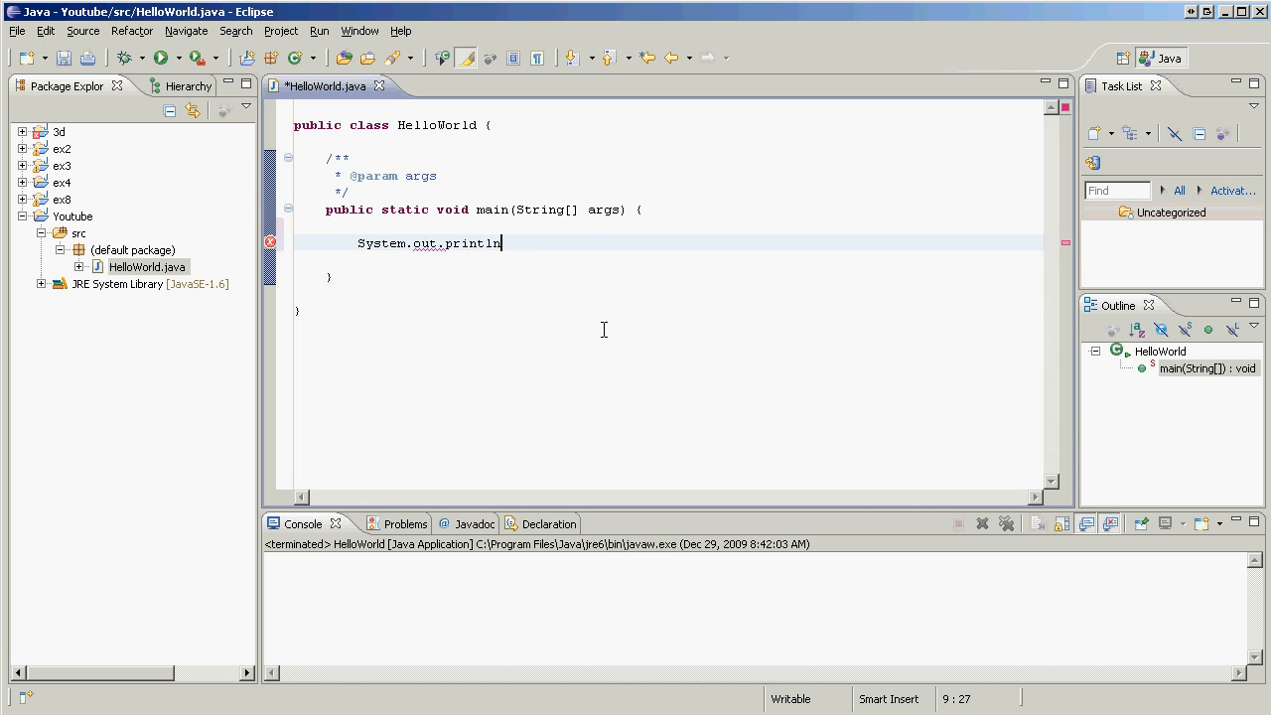
{"action": "type", "text": "P"}
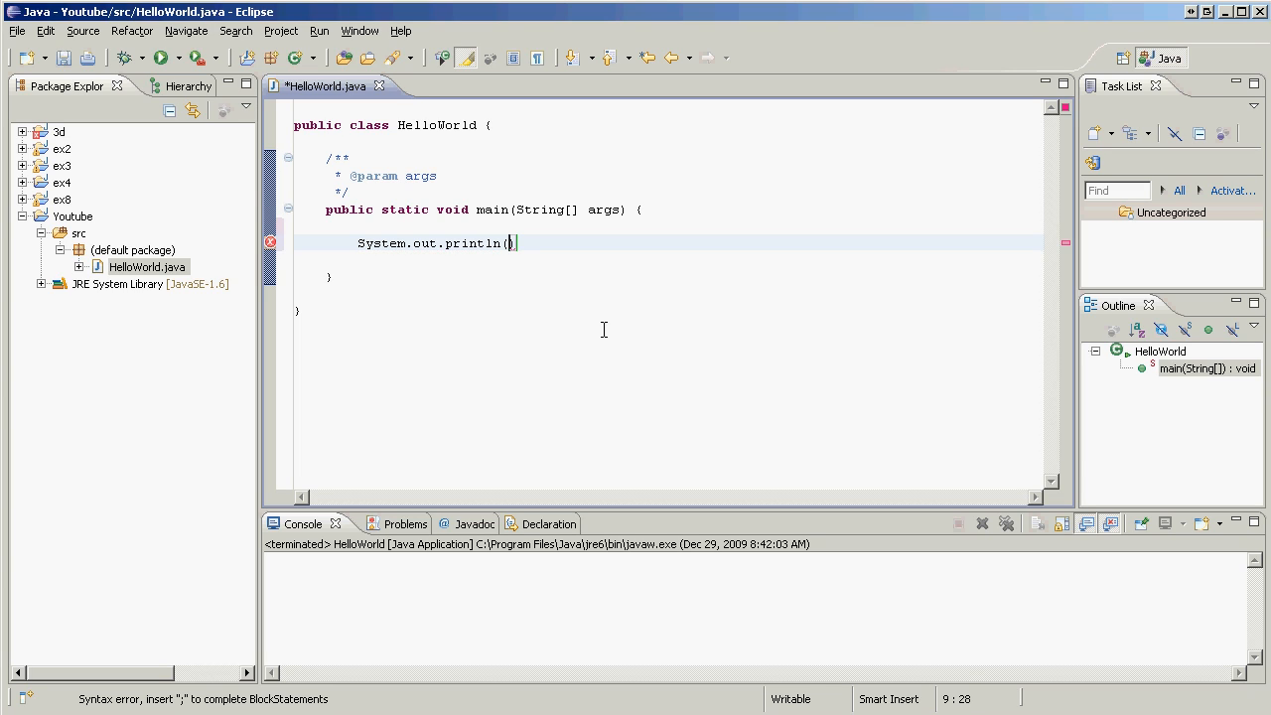
{"action": "type", "text": "\""}
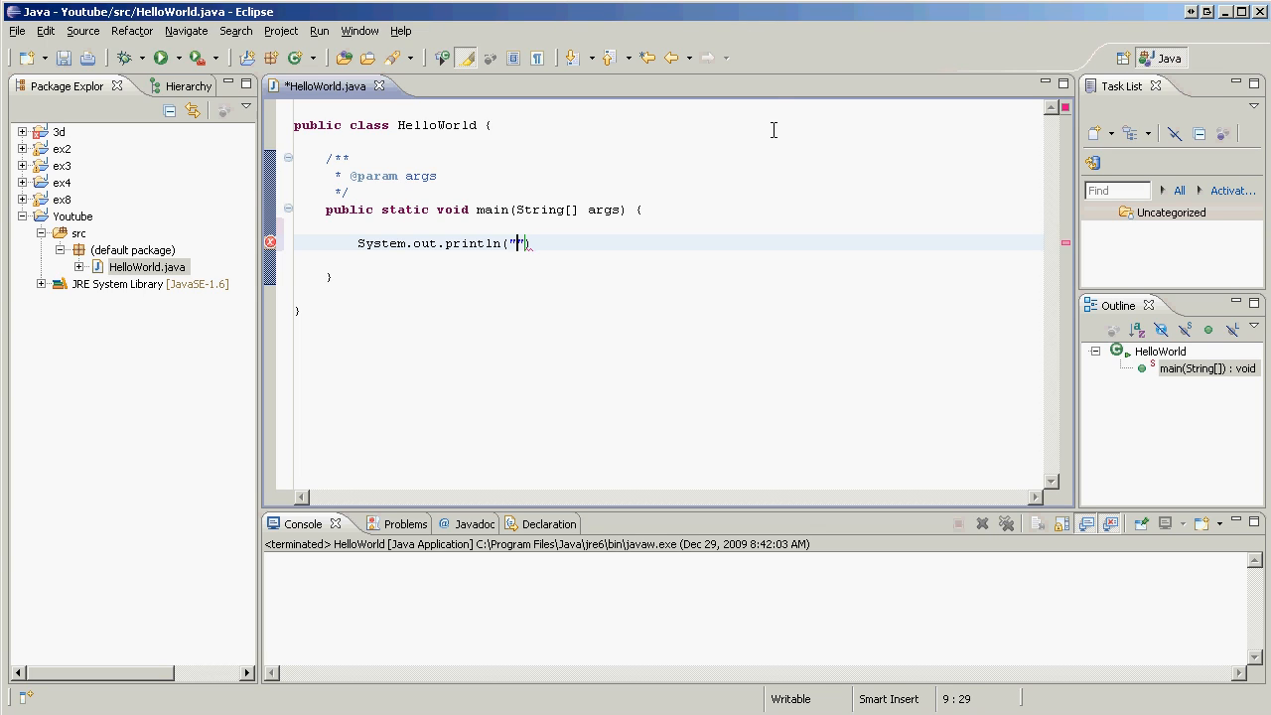
{"action": "type", "text": "Hello Wor"}
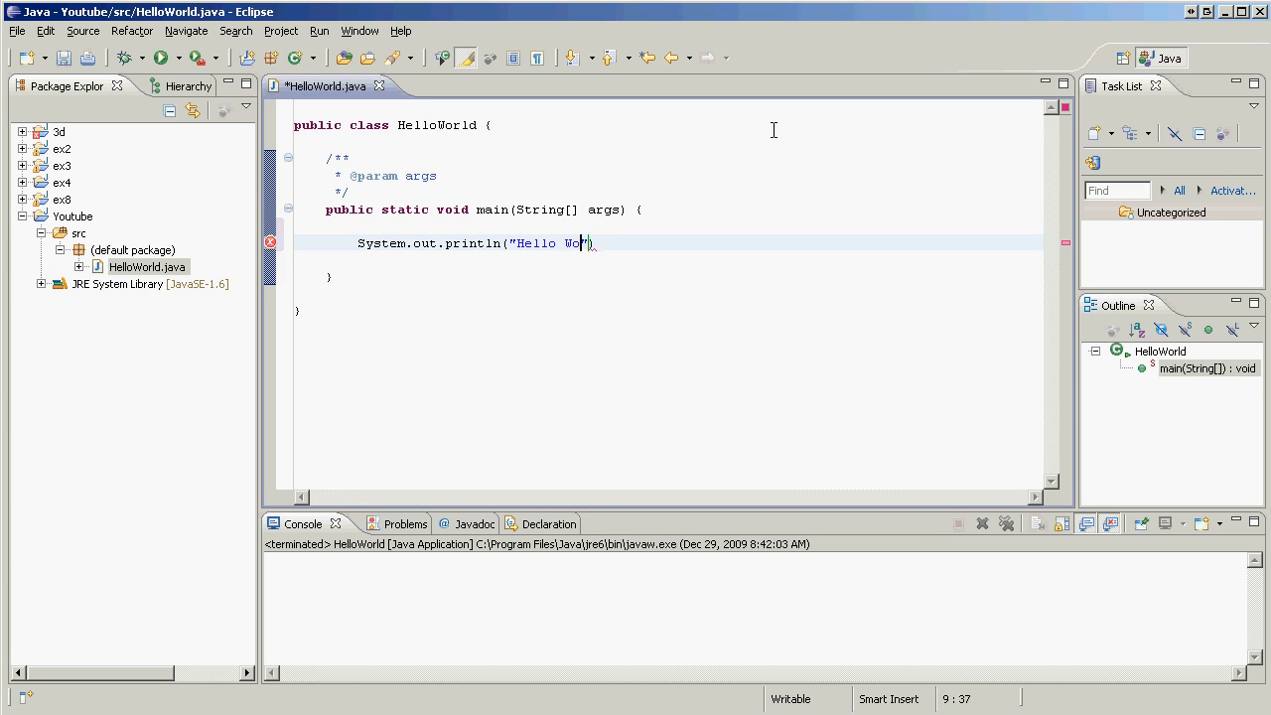
{"action": "type", "text": "rld!"}
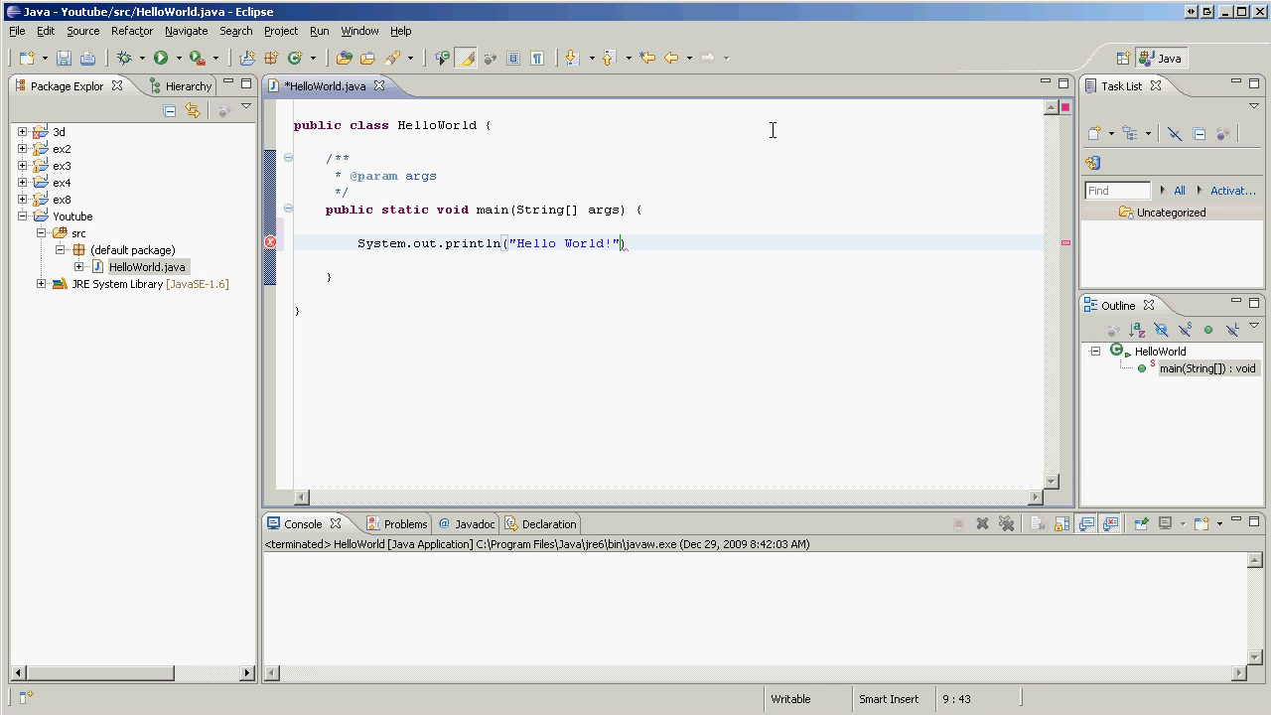
{"action": "type", "text": ";"}
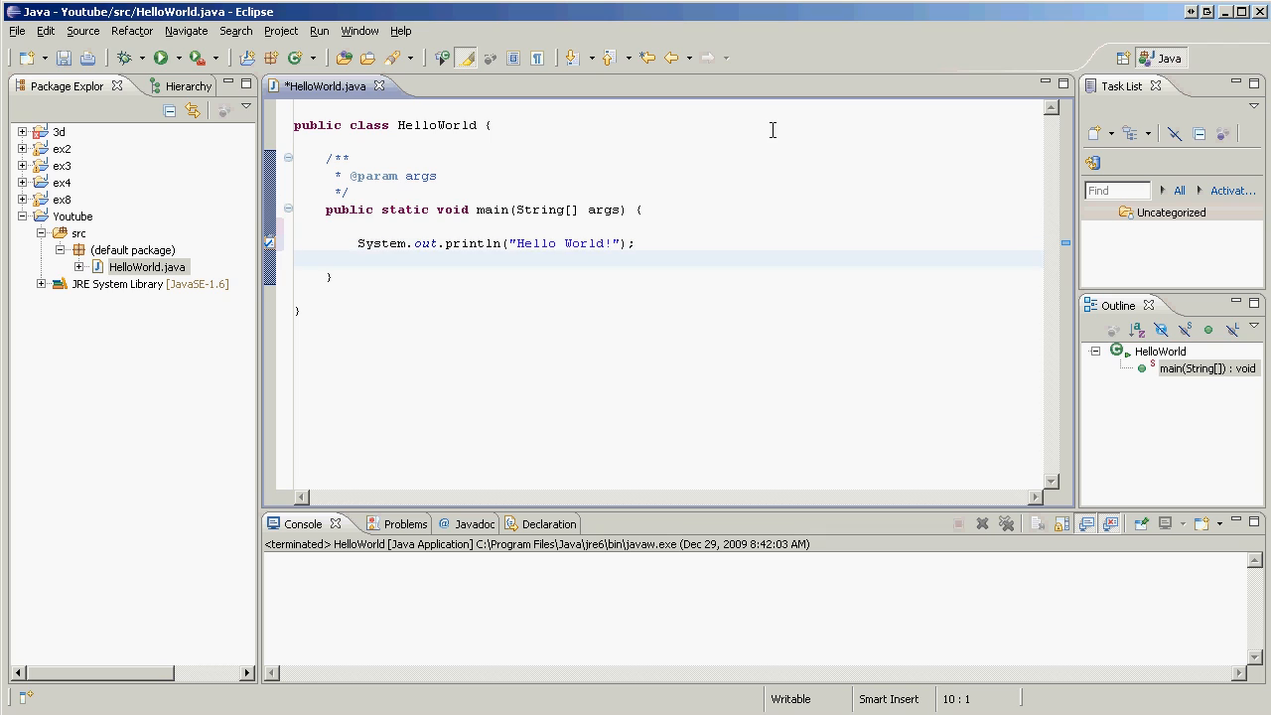
{"action": "mouse_move", "coordinate": [161, 55]}
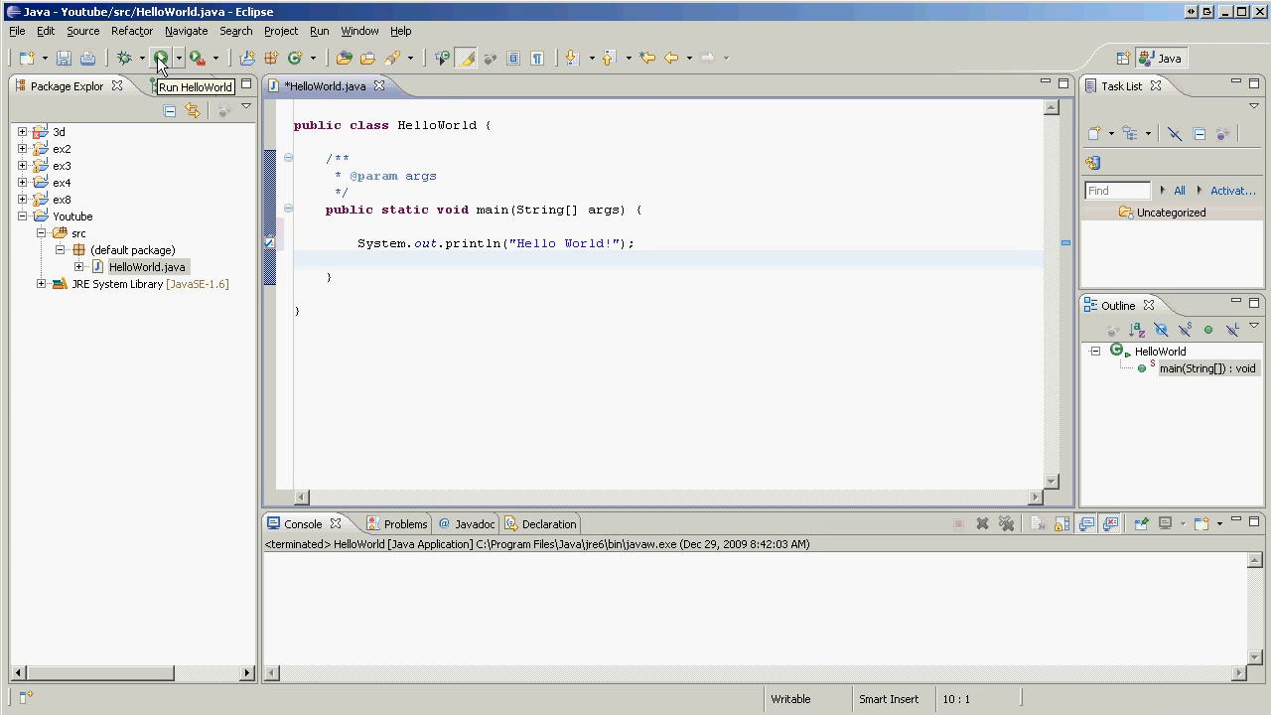
Step: Run HelloWorld as a Java application, saving the file when prompted
{"action": "left_click", "coordinate": [161, 55]}
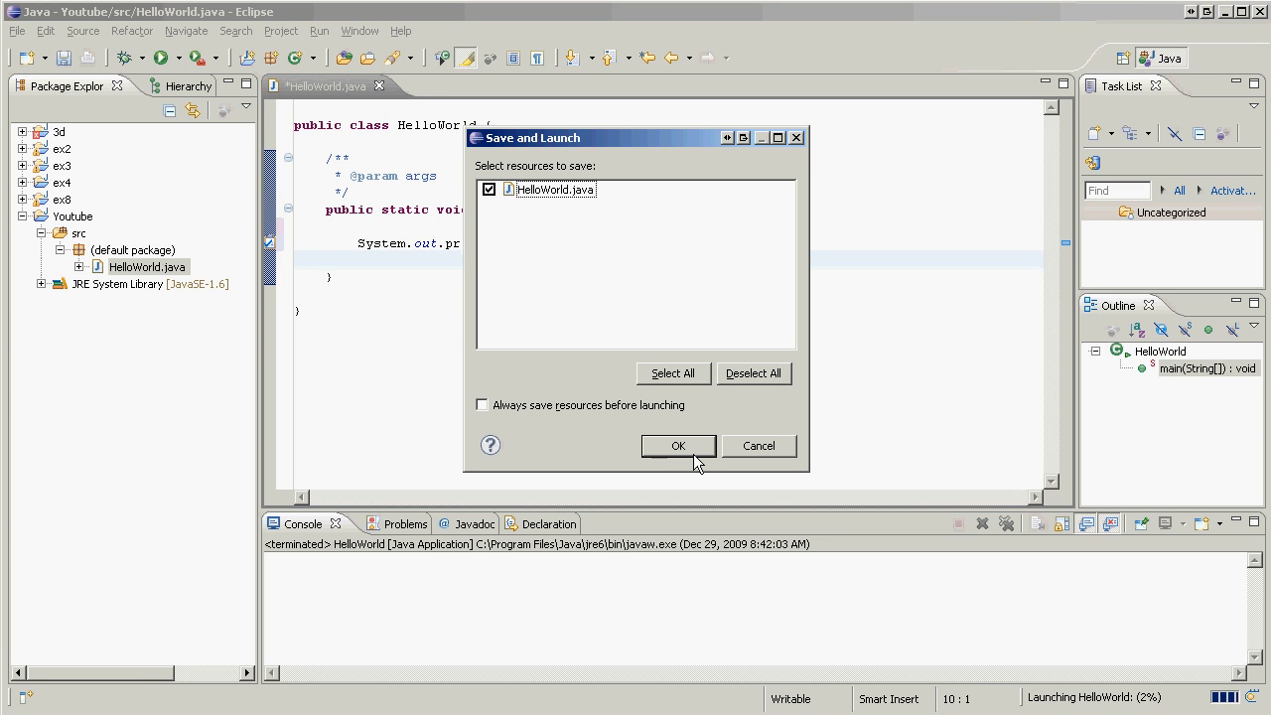
{"action": "left_click", "coordinate": [679, 444]}
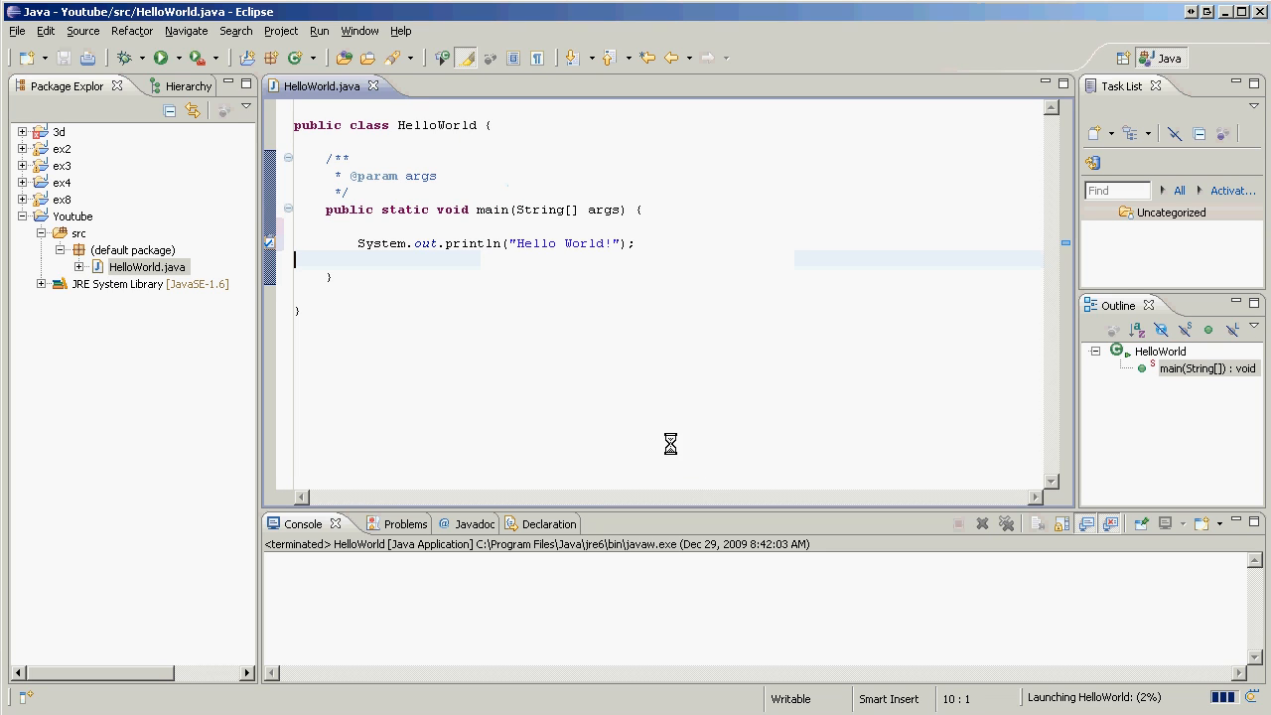